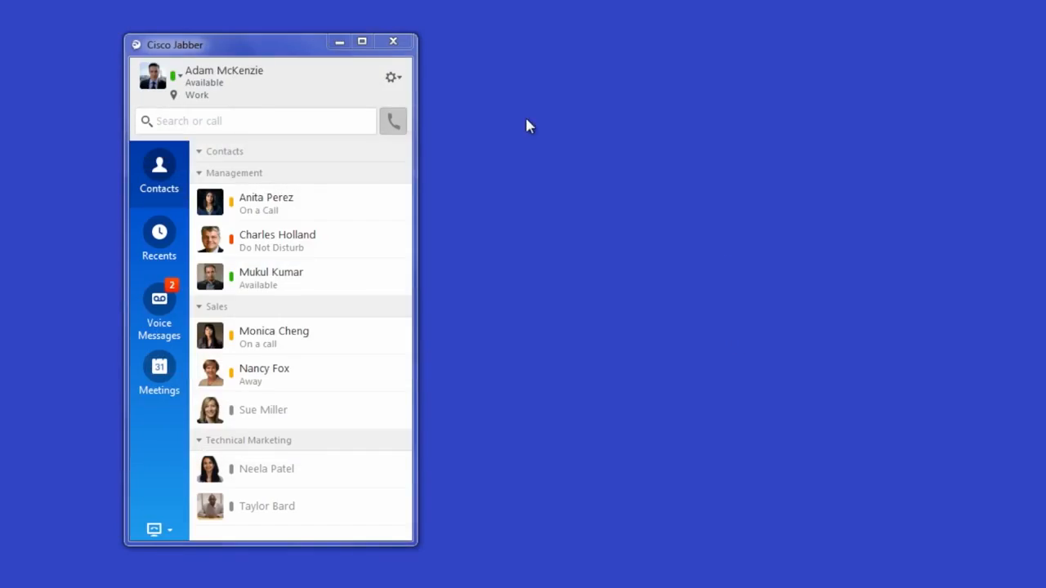
Open Jabber's Options window from the gear menu.
click(392, 77)
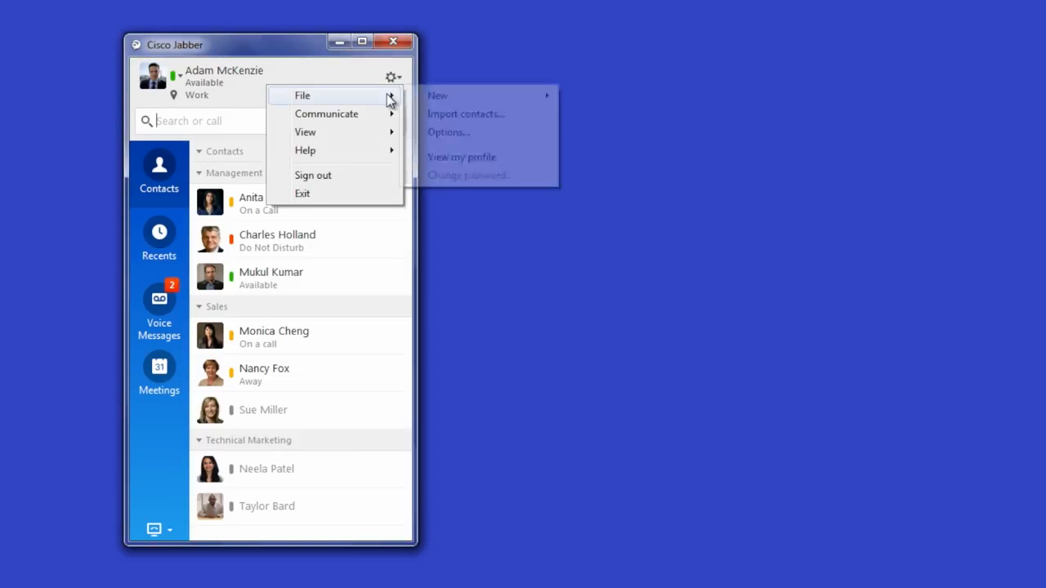
click(448, 131)
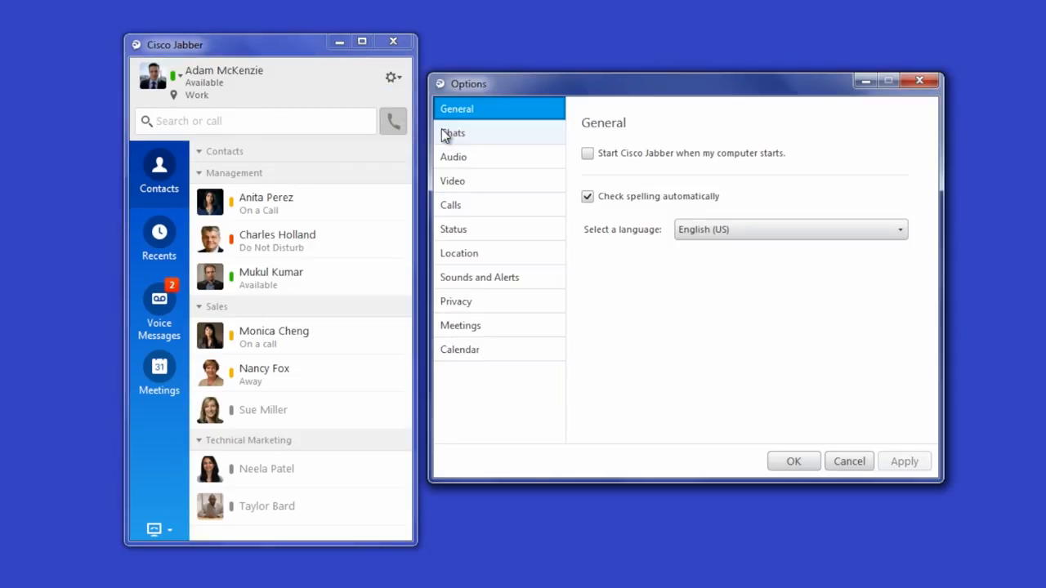
mouse_move(498, 157)
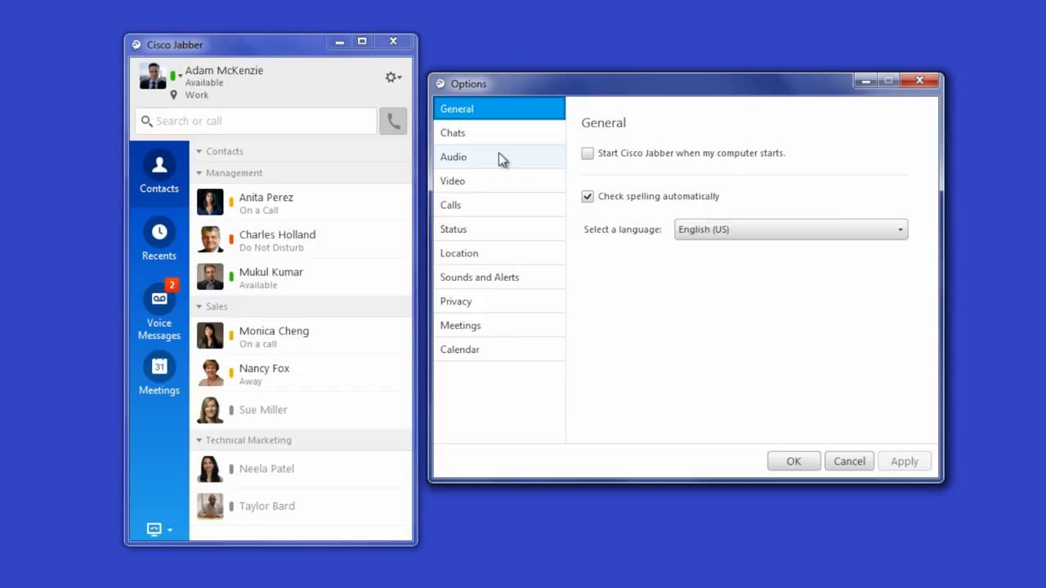
In Audio options, set Plantronics DA45 as both speaker and microphone.
click(453, 157)
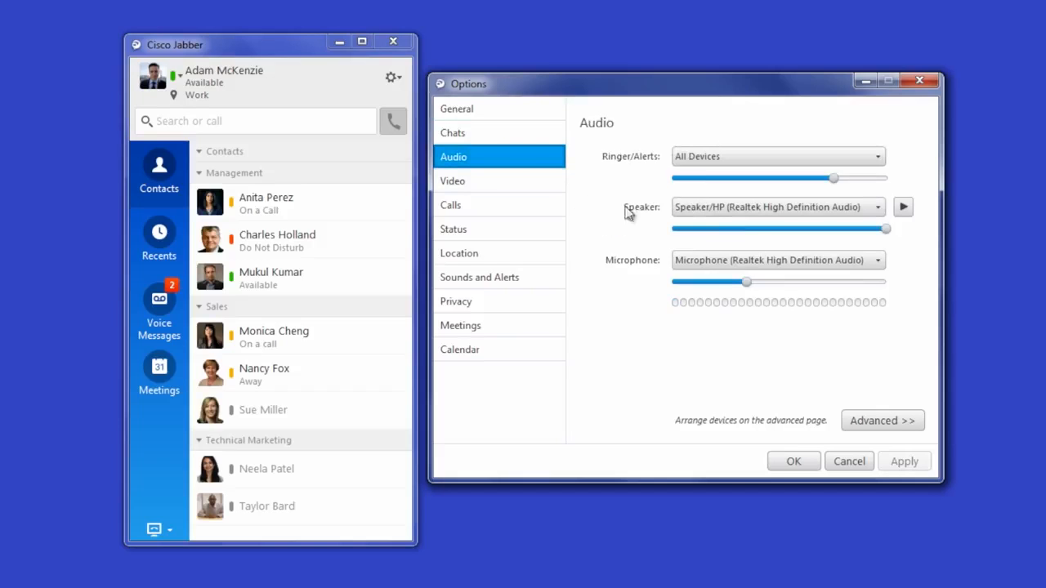
click(877, 207)
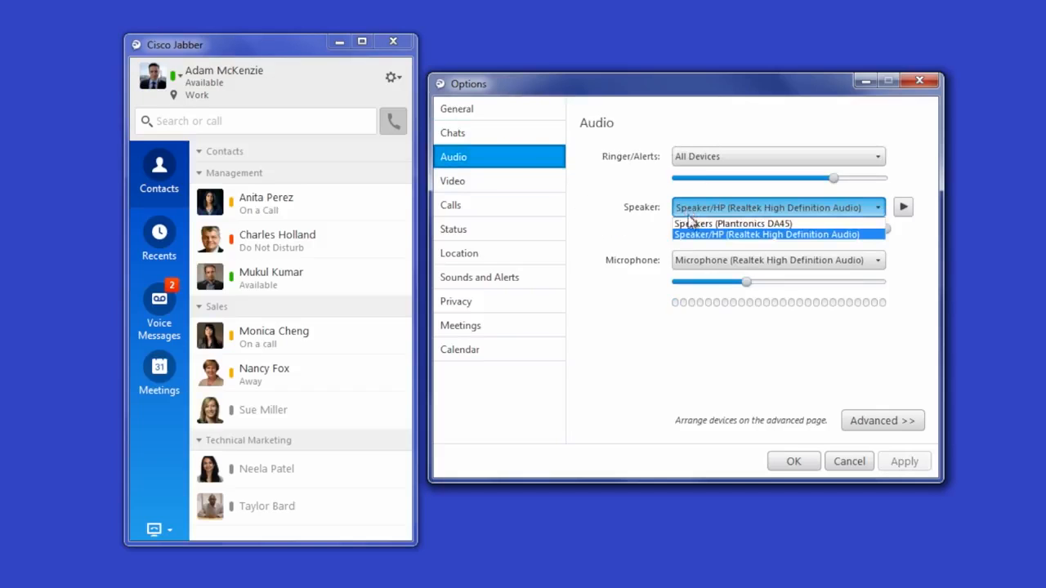
click(733, 223)
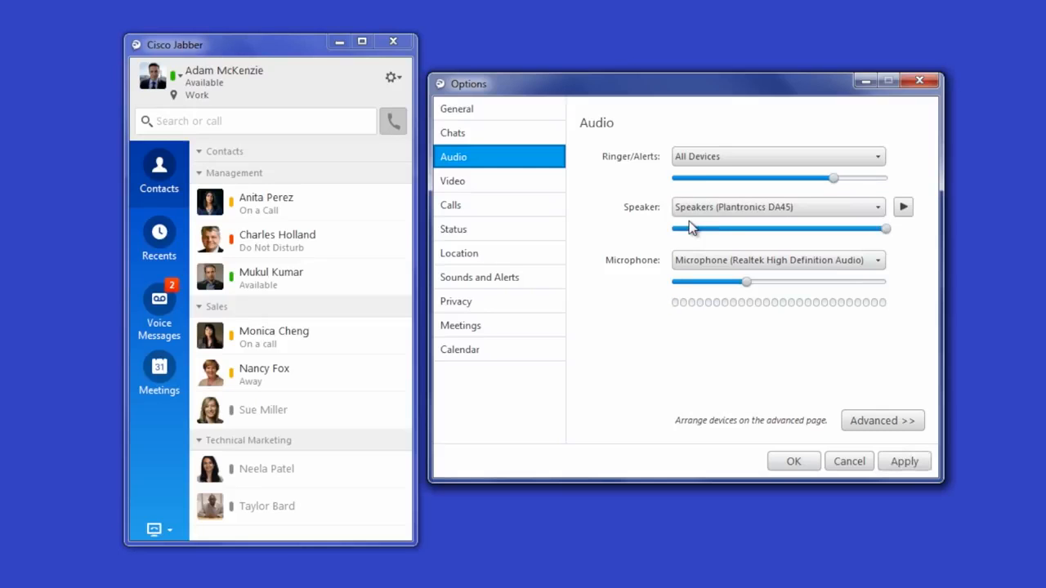
click(877, 260)
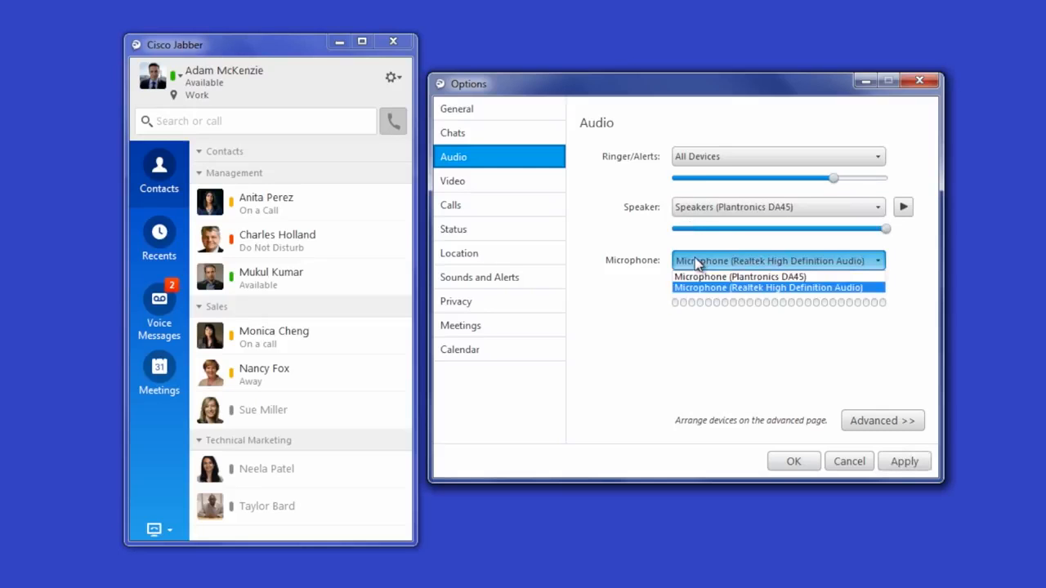
click(740, 277)
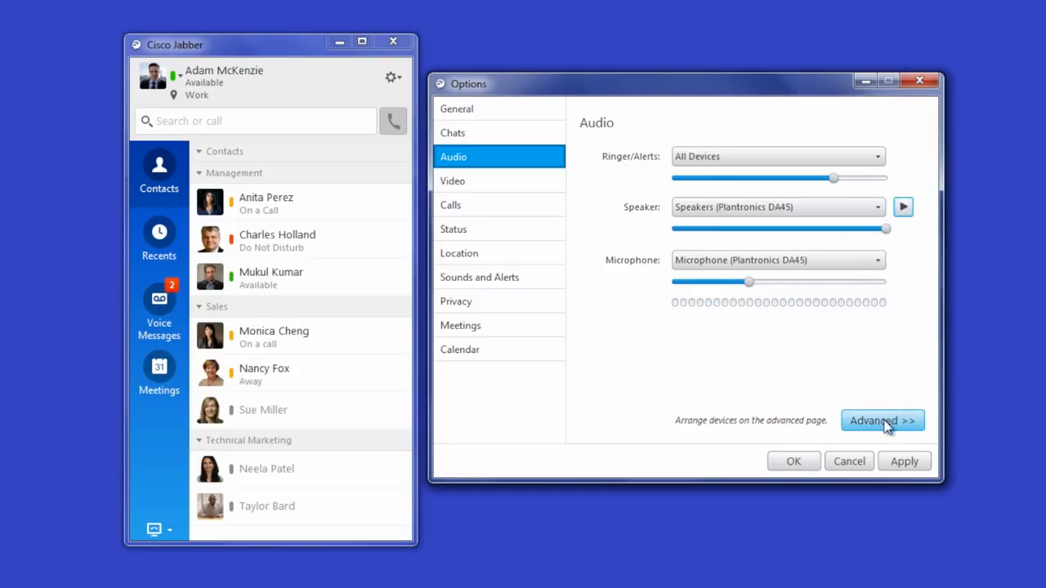
In Advanced, move the Plantronics microphone to the top of device preference.
click(883, 420)
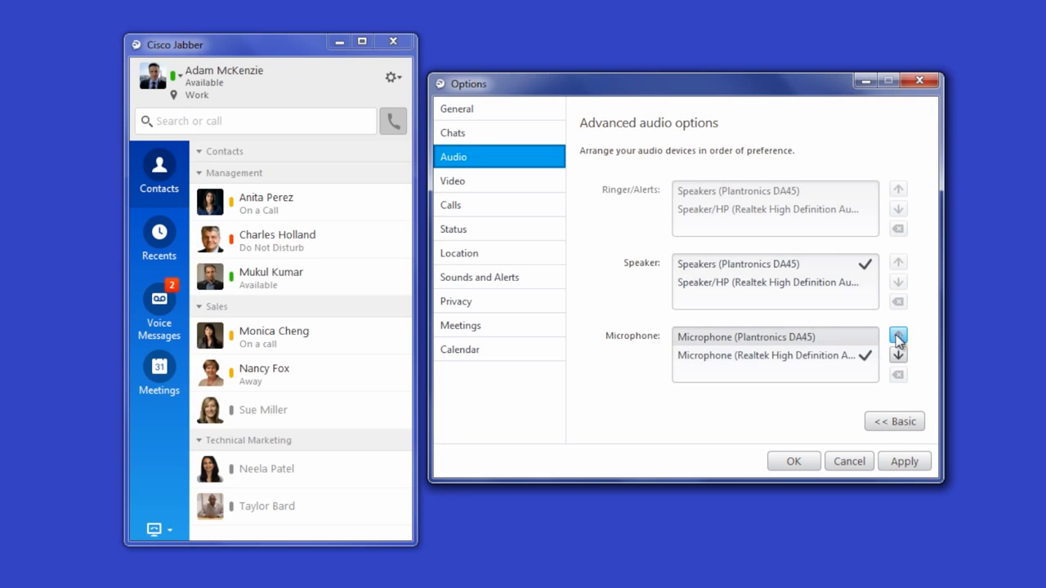
click(897, 337)
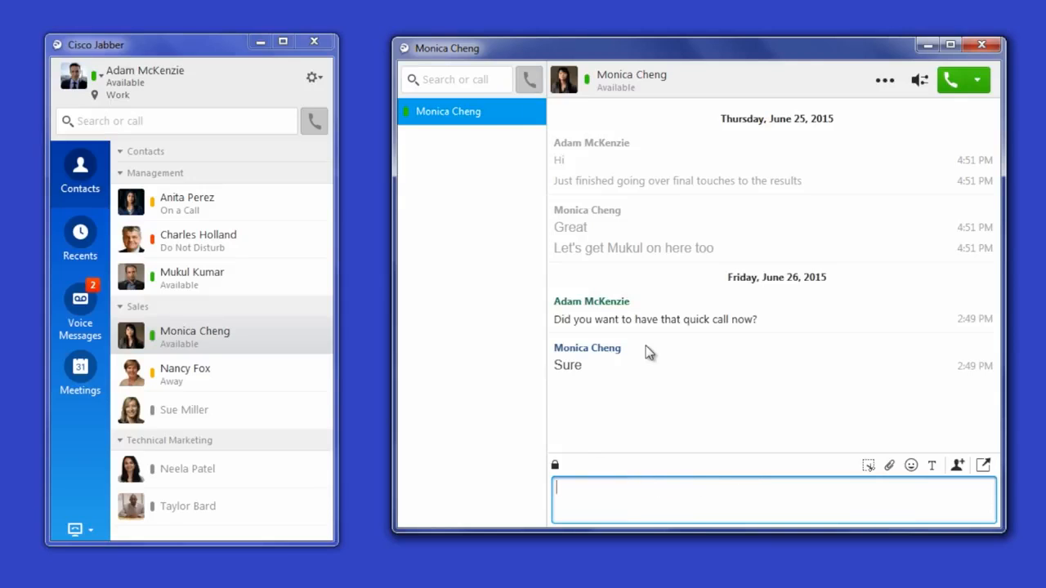
Choose the Plantronics DA45 headset from the chat's audio device list.
click(920, 80)
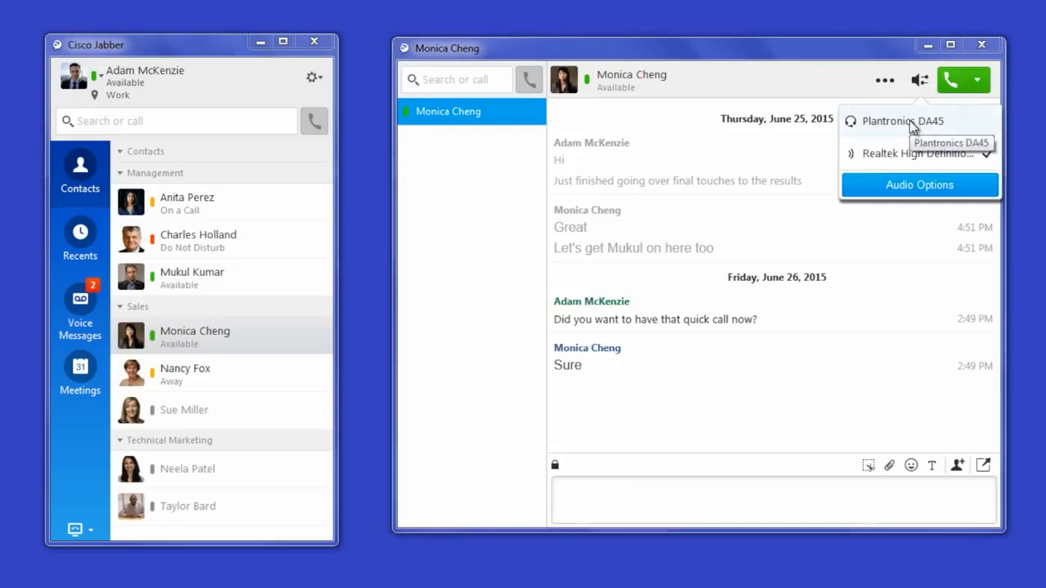
click(977, 80)
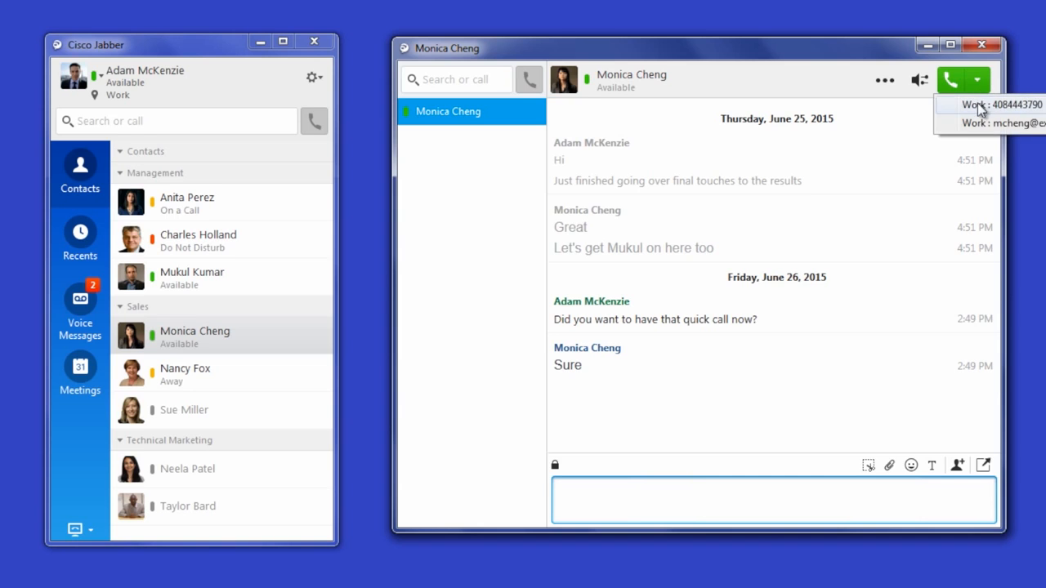